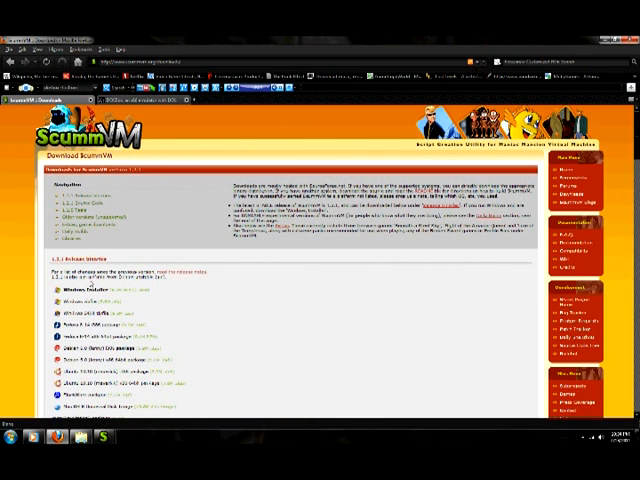
Step: Browse the game disc's folders and files from the BD-RE drive in Explorer
{"action": "scroll", "scroll_direction": "down", "scroll_amount": 3}
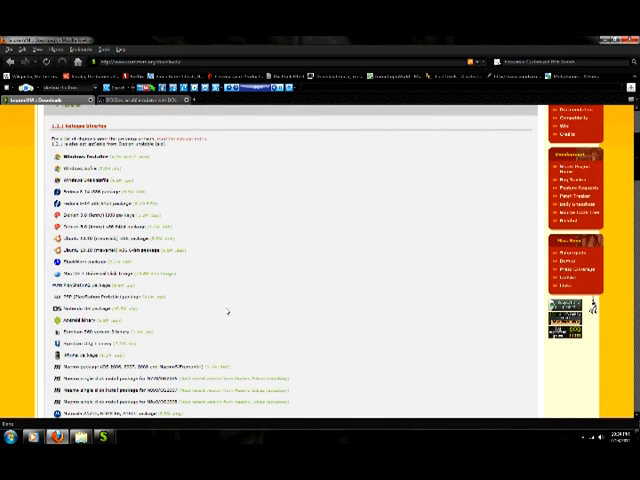
{"action": "scroll", "scroll_direction": "down", "scroll_amount": 3}
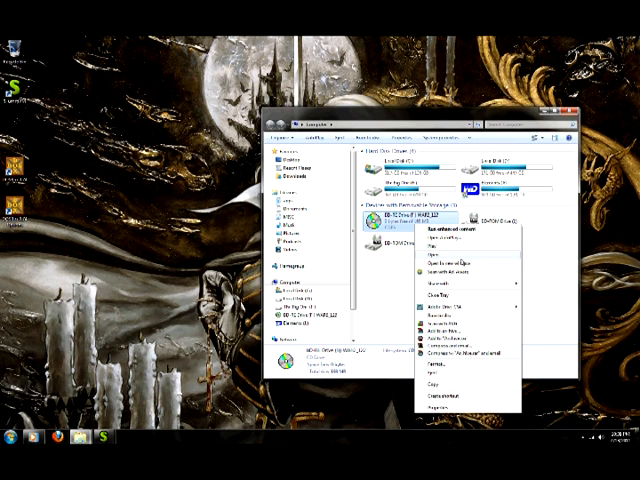
{"action": "left_click", "coordinate": [427, 257]}
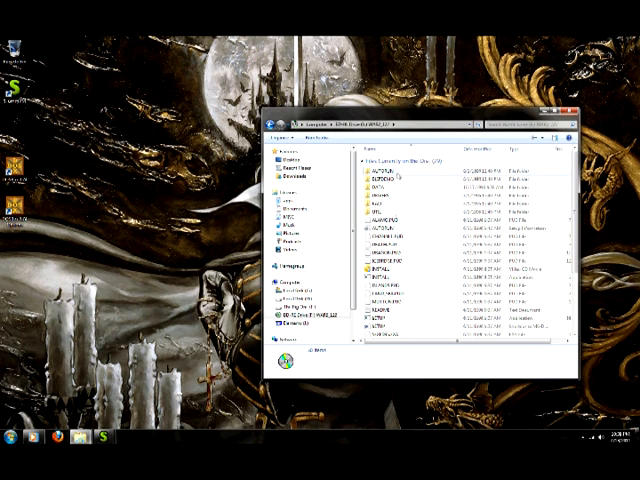
{"action": "scroll", "scroll_direction": "down", "scroll_amount": 3}
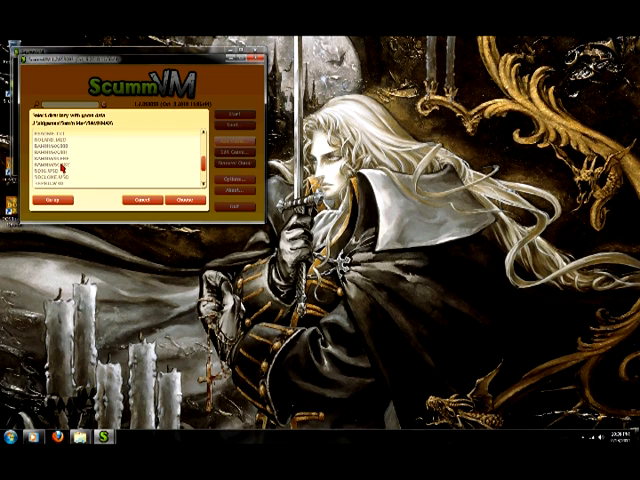
Step: Scroll the ScummVM folder chooser to locate the game's data directory
{"action": "scroll", "scroll_direction": "down", "scroll_amount": 3}
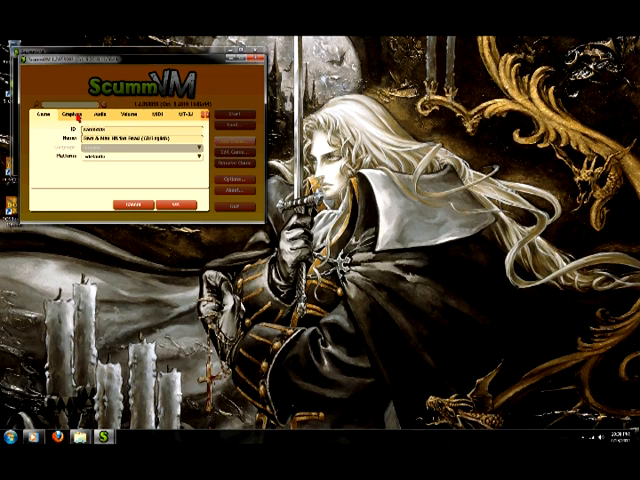
Step: Override global graphics for Sam & Max Hit the Road to run fullscreen, then review audio settings
{"action": "left_click", "coordinate": [70, 118]}
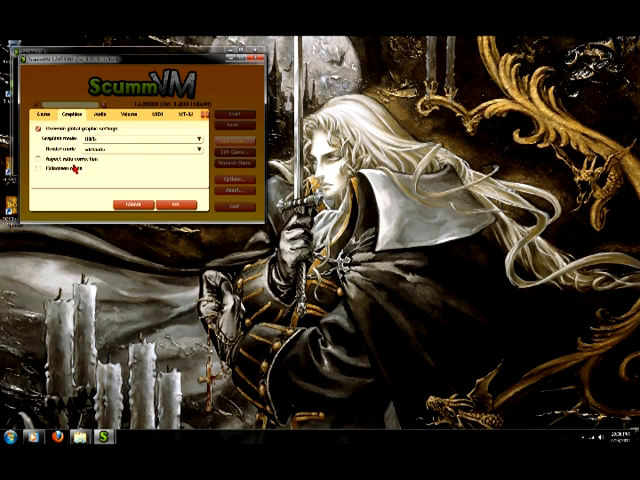
{"action": "left_click", "coordinate": [31, 176]}
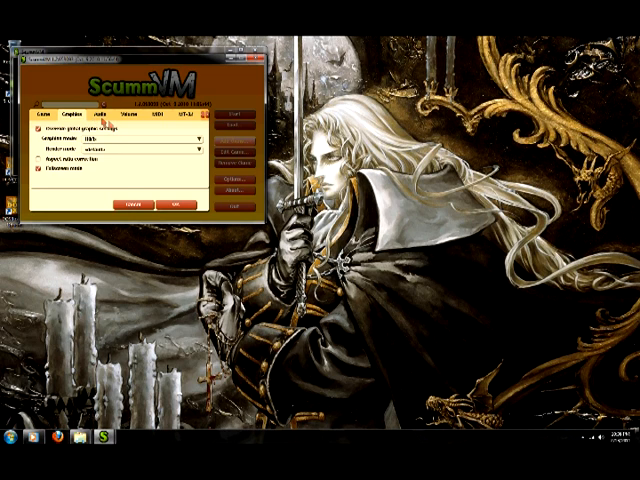
{"action": "left_click", "coordinate": [94, 112]}
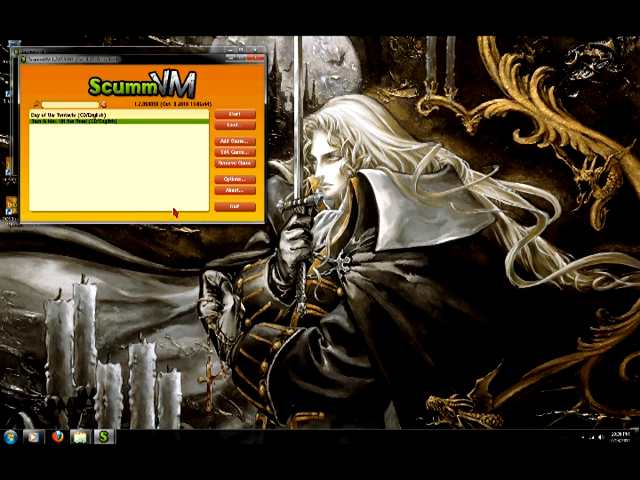
{"action": "mouse_move", "coordinate": [200, 160]}
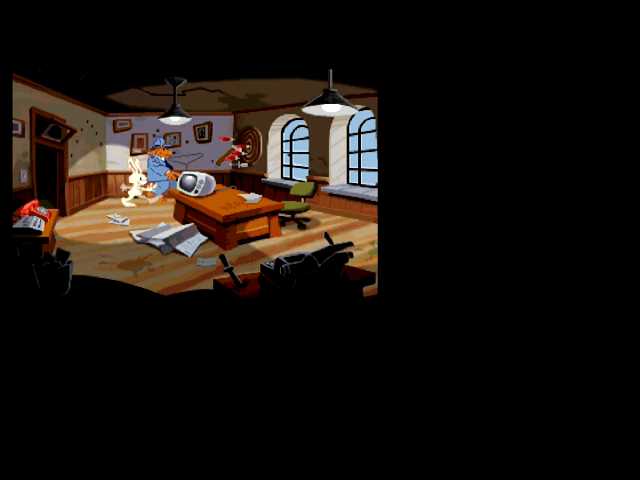
Step: Bring up the ScummVM in-game menu with F5 while Sam & Max is running
{"action": "key", "text": "F5"}
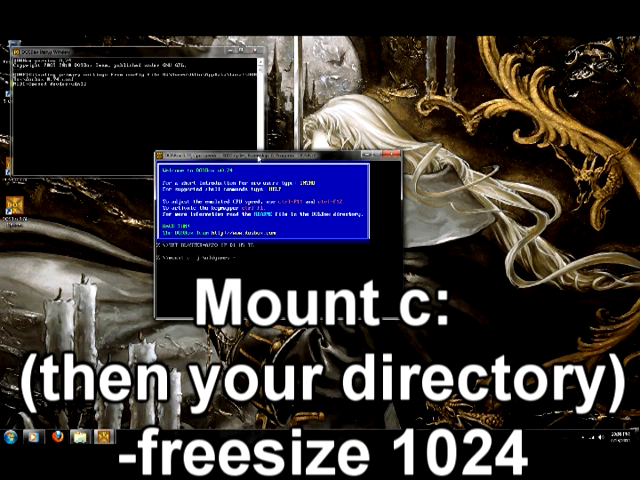
Step: Mount the local game folder as drive C with the -freesize 1024 option
{"action": "type", "text": "freesize 1024"}
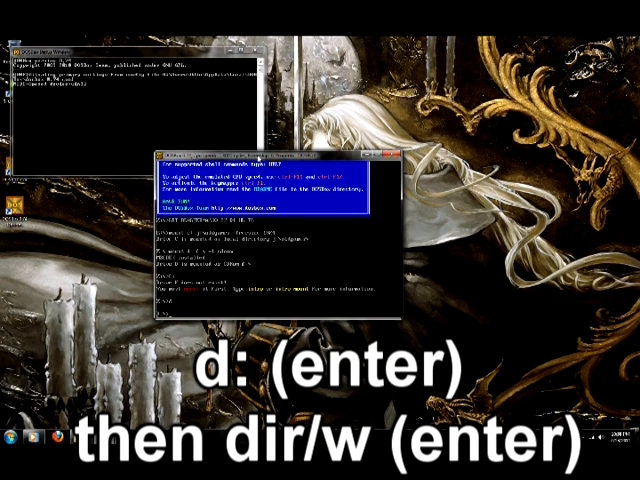
Step: List the CD drive's contents with dir/w after switching to drive D
{"action": "type", "text": "dir"}
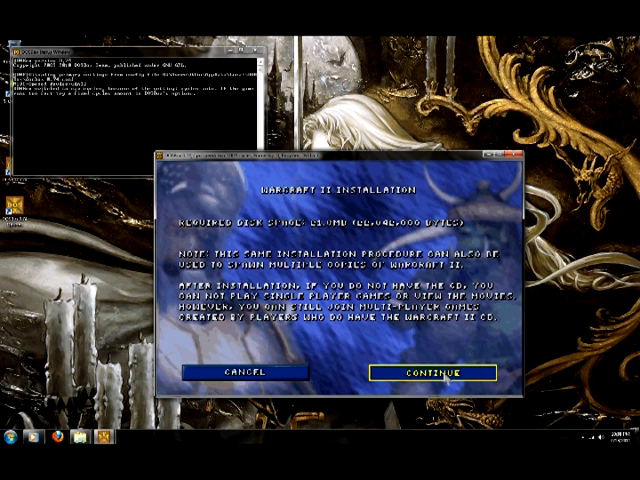
Step: Accept the C:\WAR2 install path, complete the Warcraft II installation and acknowledge success
{"action": "left_click", "coordinate": [425, 372]}
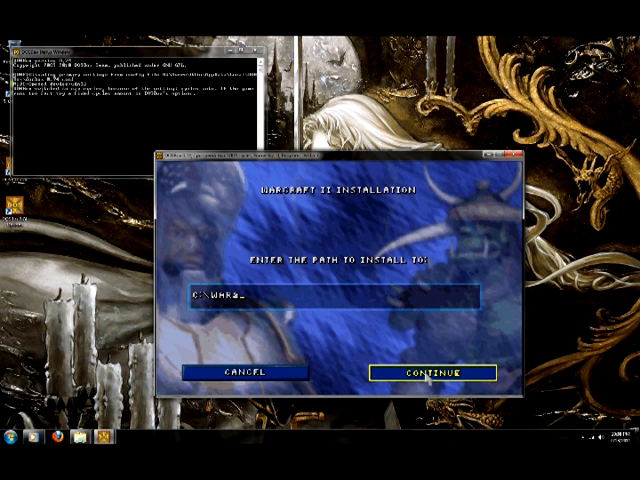
{"action": "left_click", "coordinate": [434, 372]}
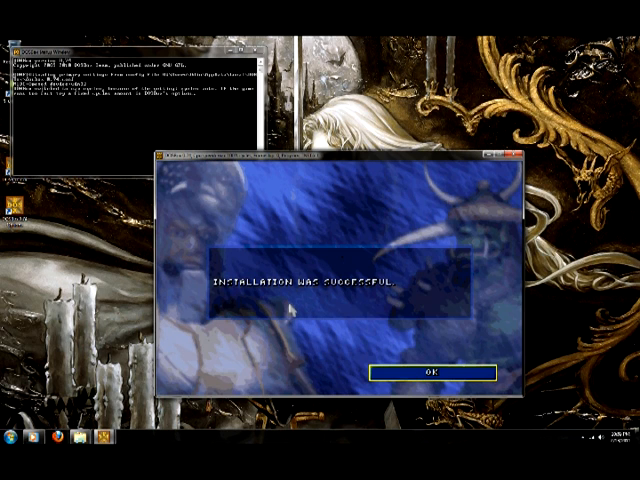
{"action": "left_click", "coordinate": [434, 372]}
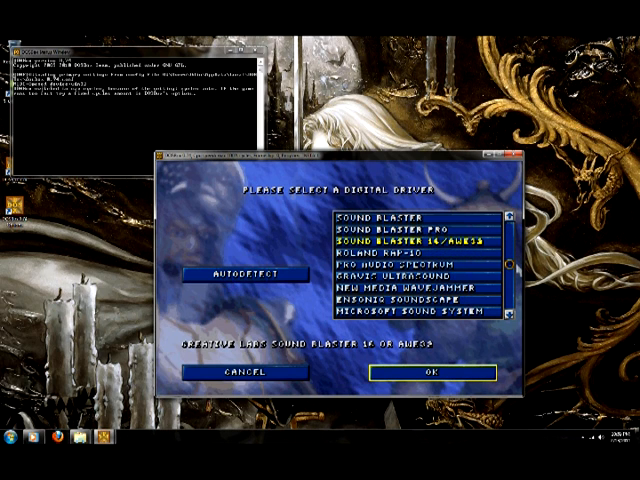
Step: Accept Sound Blaster 16/AWE32, auto-set and detect the device, and confirm port address 220
{"action": "left_click", "coordinate": [429, 372]}
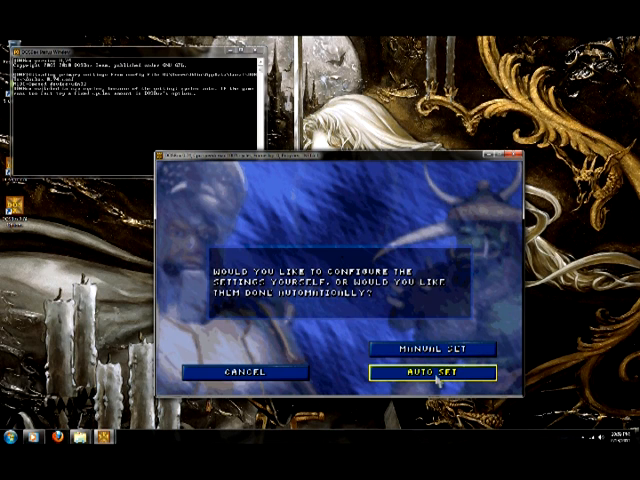
{"action": "left_click", "coordinate": [438, 373]}
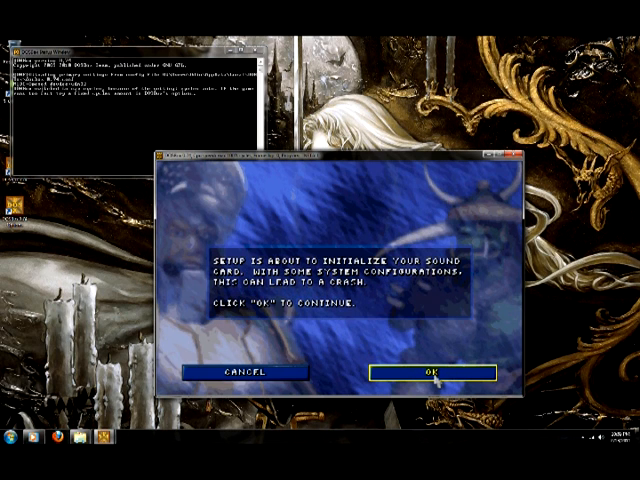
{"action": "left_click", "coordinate": [446, 372]}
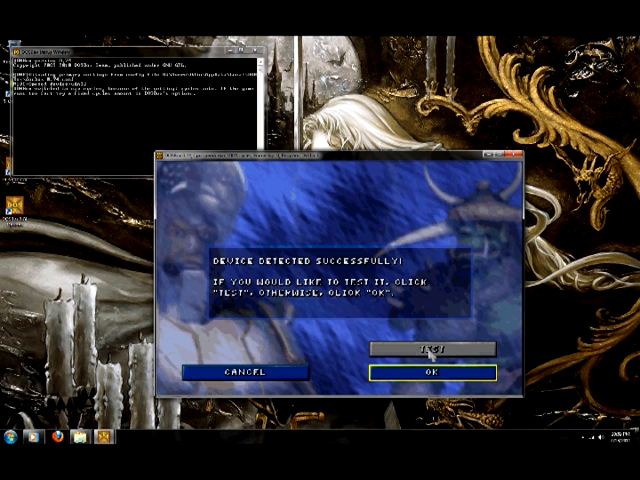
{"action": "left_click", "coordinate": [434, 371]}
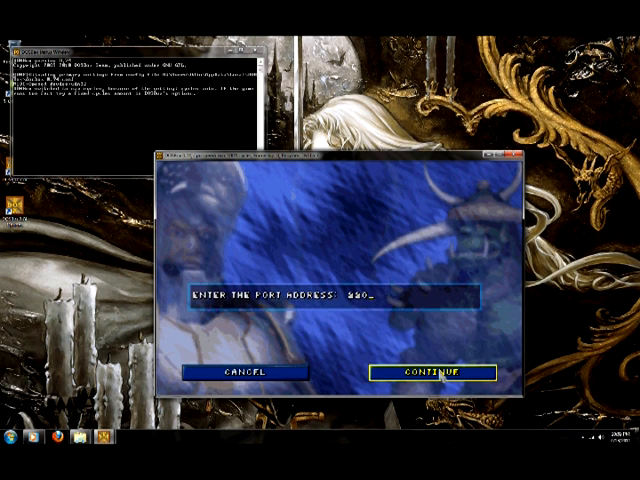
{"action": "left_click", "coordinate": [435, 373]}
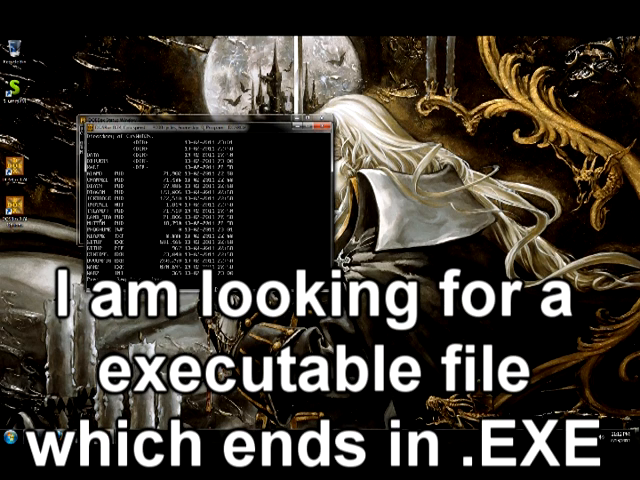
Step: Scroll through the Warcraft II folder's file listing in DOSBox
{"action": "scroll", "scroll_direction": "down", "scroll_amount": 3}
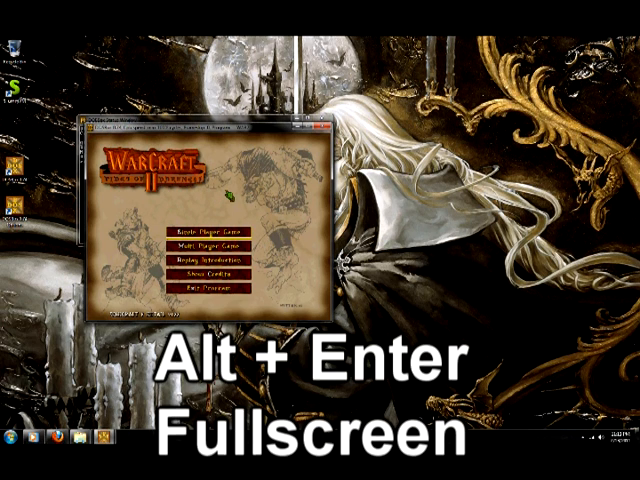
Step: Switch the running Warcraft II display to full screen
{"action": "key", "text": "alt+pause"}
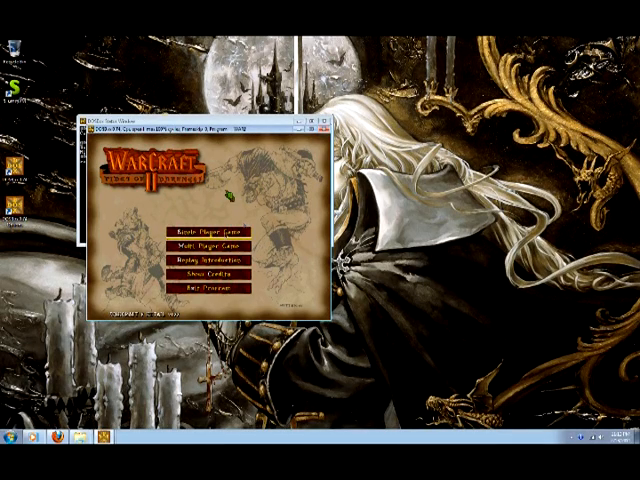
Step: Start a Single Player Game of Warcraft II and dismiss the tips message with OK
{"action": "left_click", "coordinate": [200, 227]}
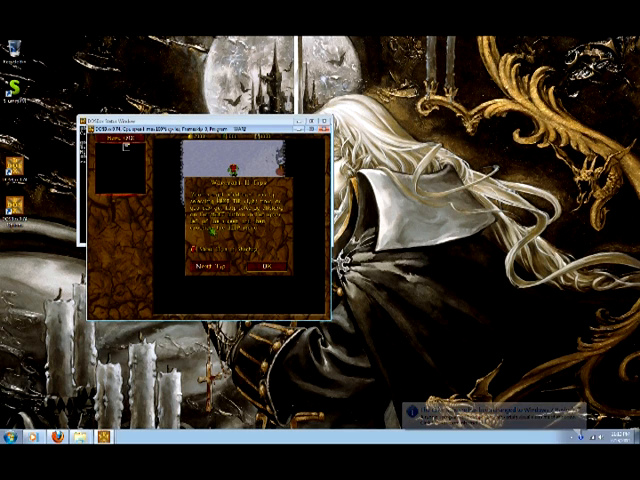
{"action": "left_click", "coordinate": [262, 269]}
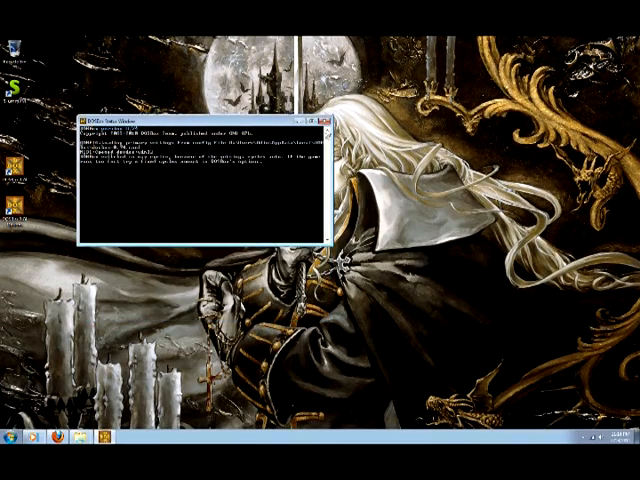
Step: Close the DOSBox emulator window after the Warcraft II session
{"action": "left_click", "coordinate": [325, 118]}
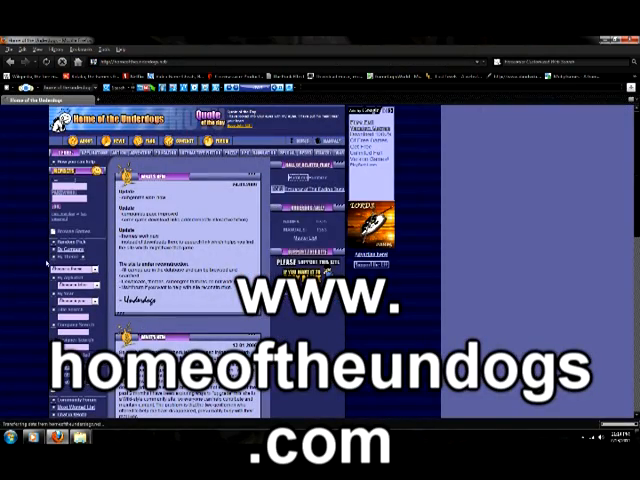
Step: Scroll down the Home of the Underdogs front page to its latest updates and news
{"action": "scroll", "scroll_direction": "down", "scroll_amount": 3}
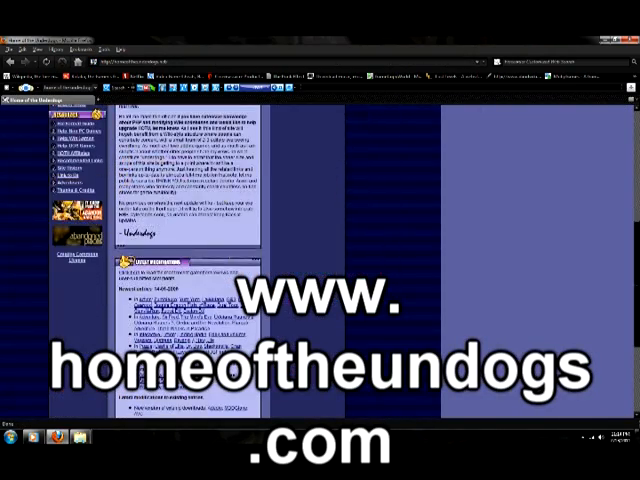